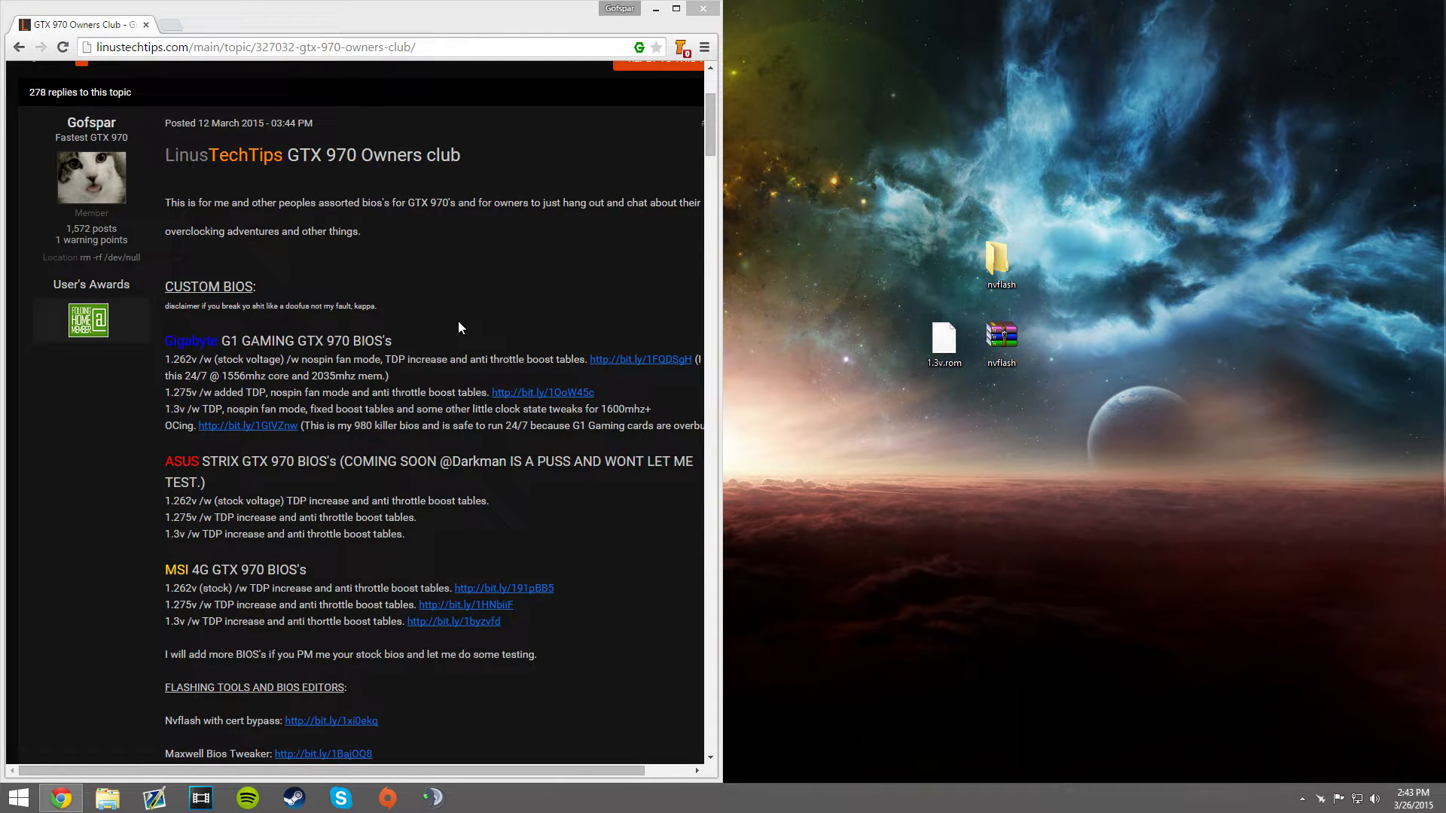
mouse_move(430, 306)
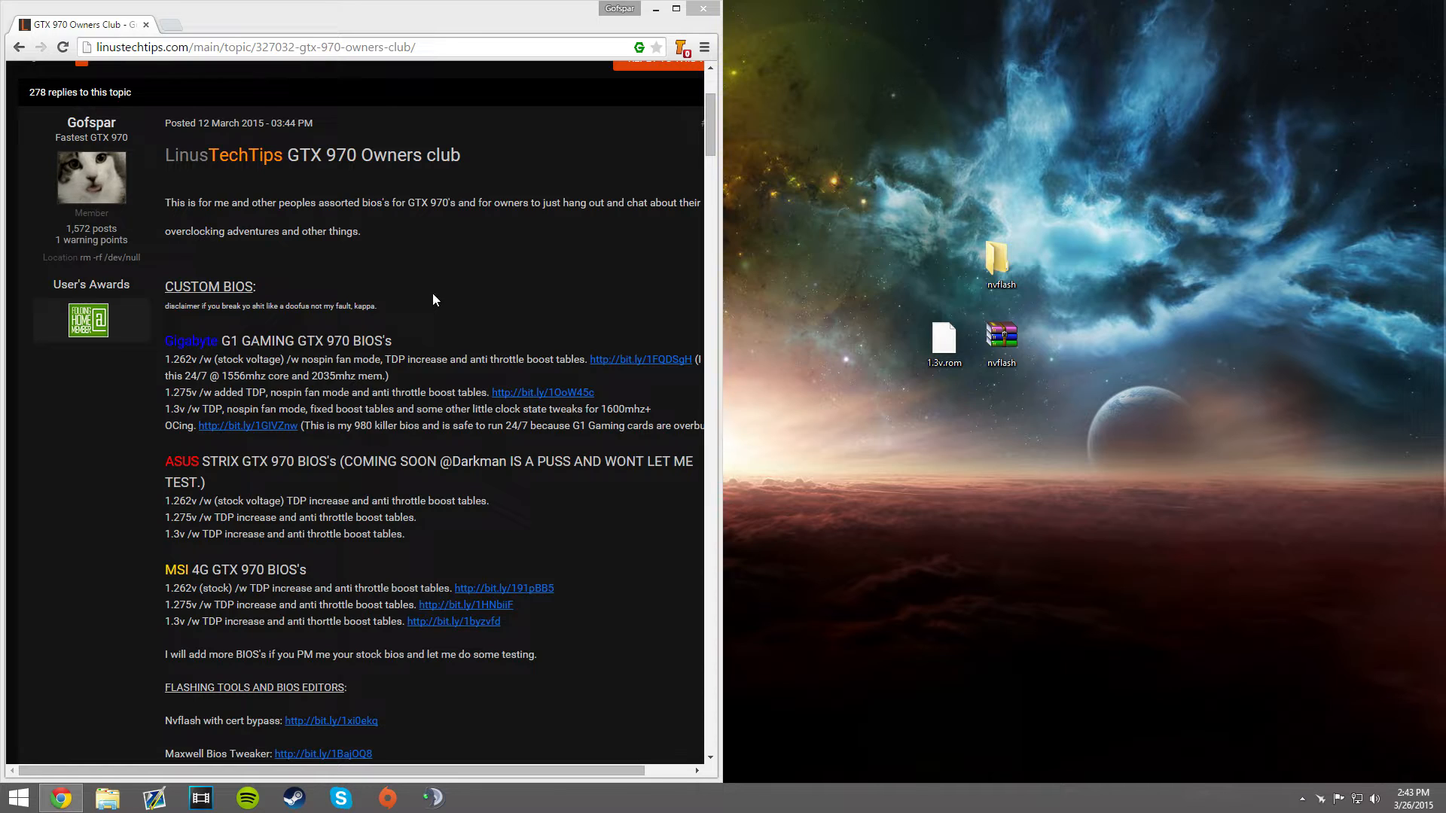
mouse_move(387, 239)
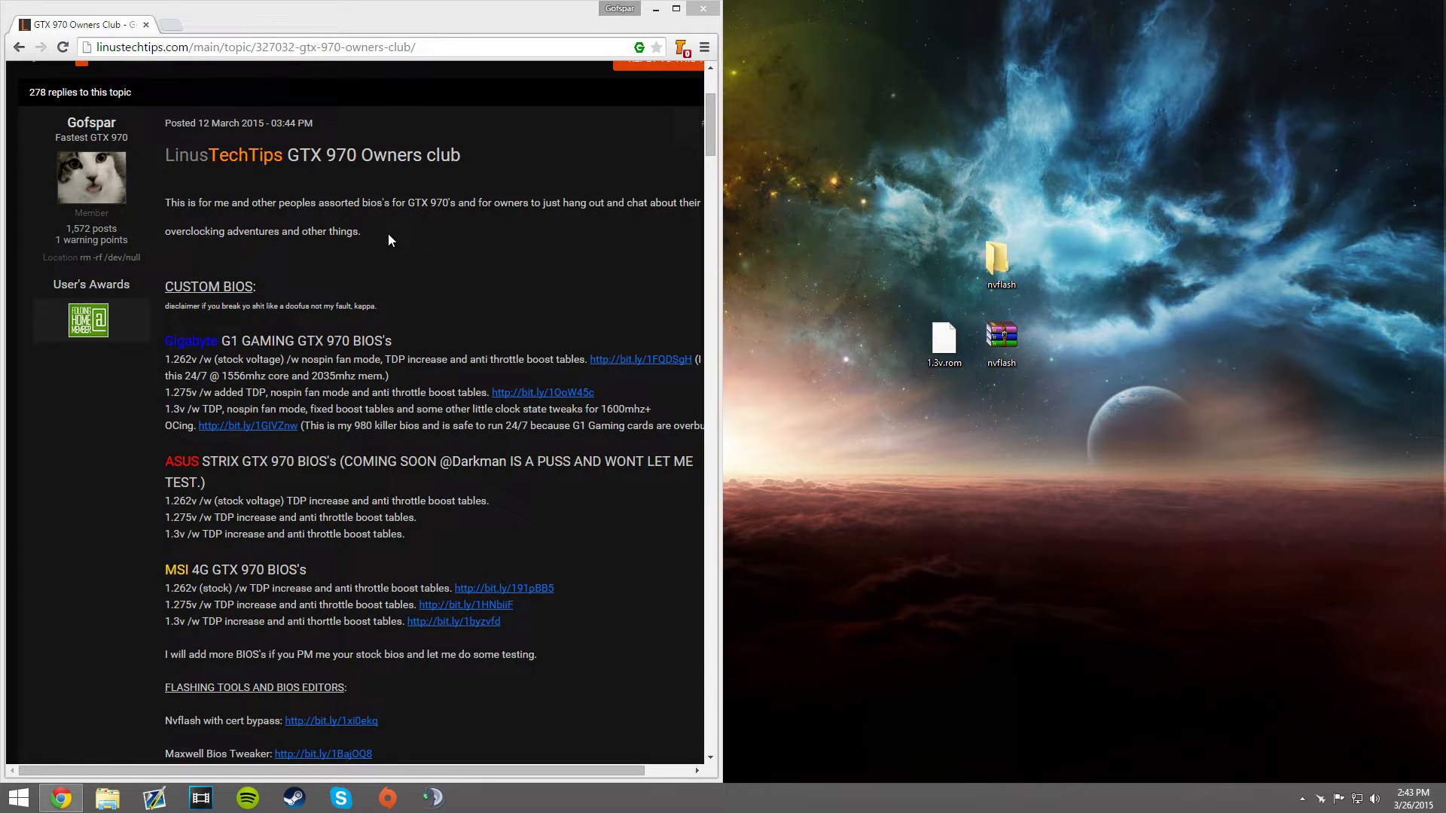
mouse_move(348, 197)
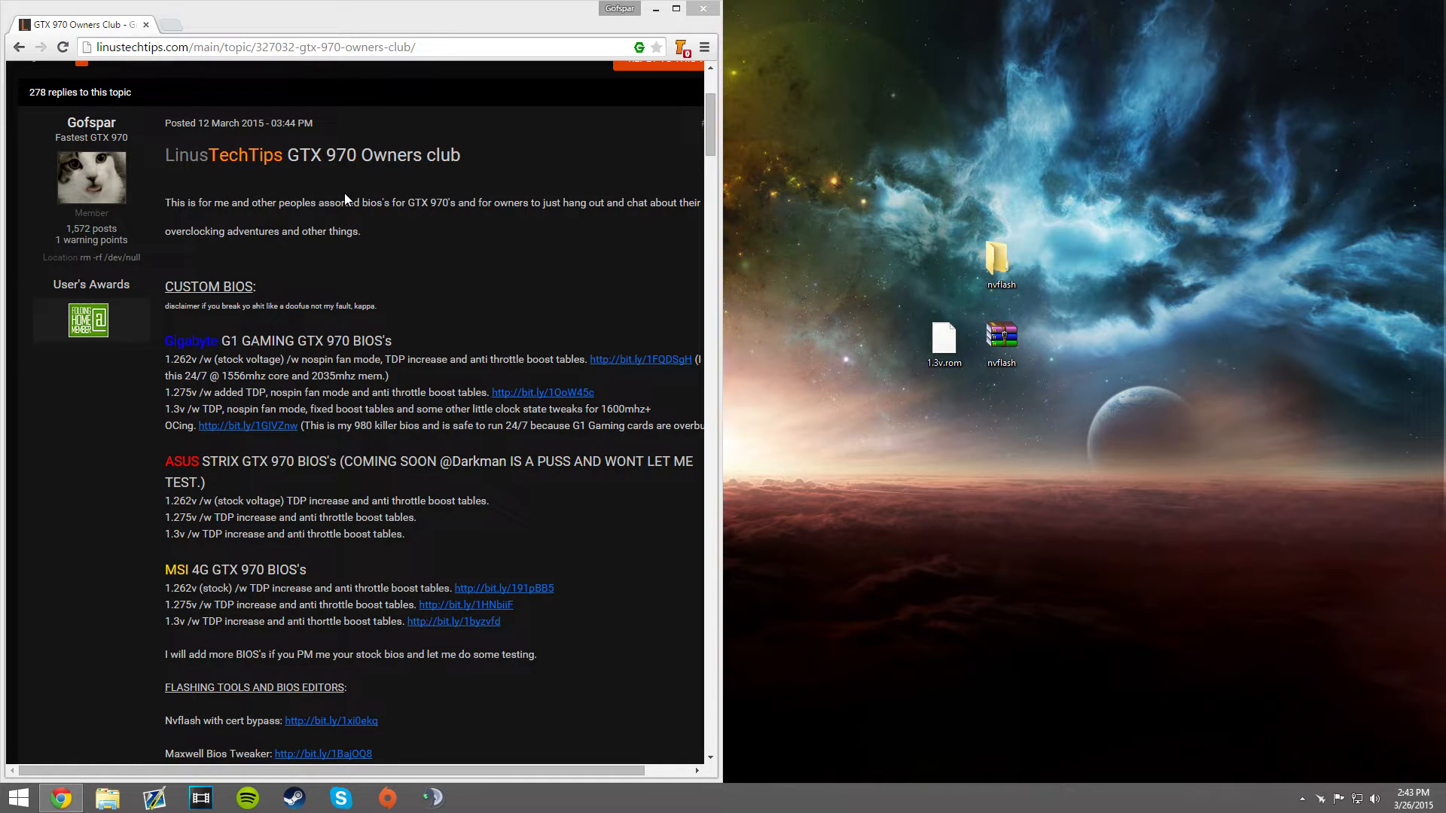
mouse_move(461, 348)
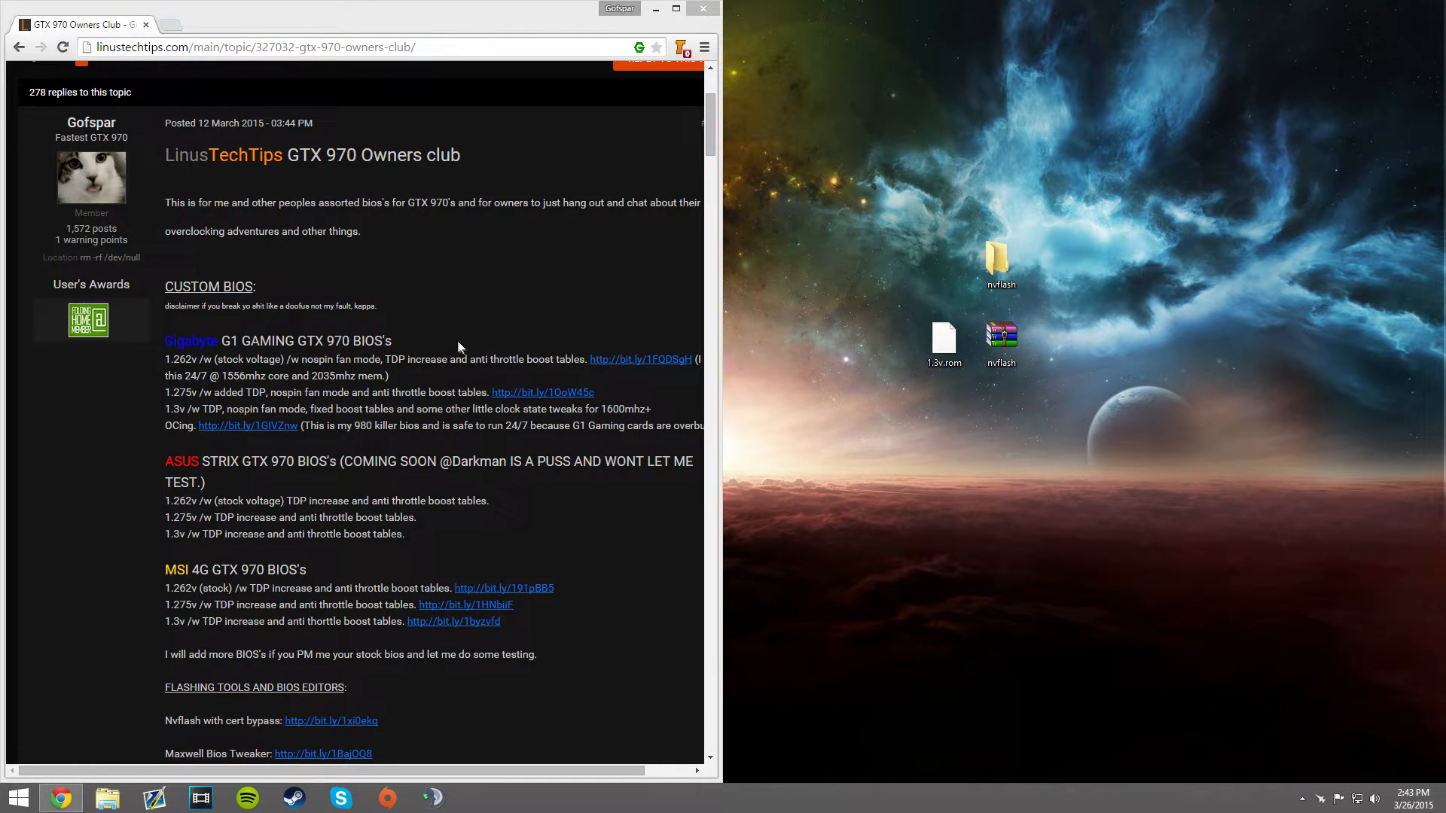
mouse_move(338, 440)
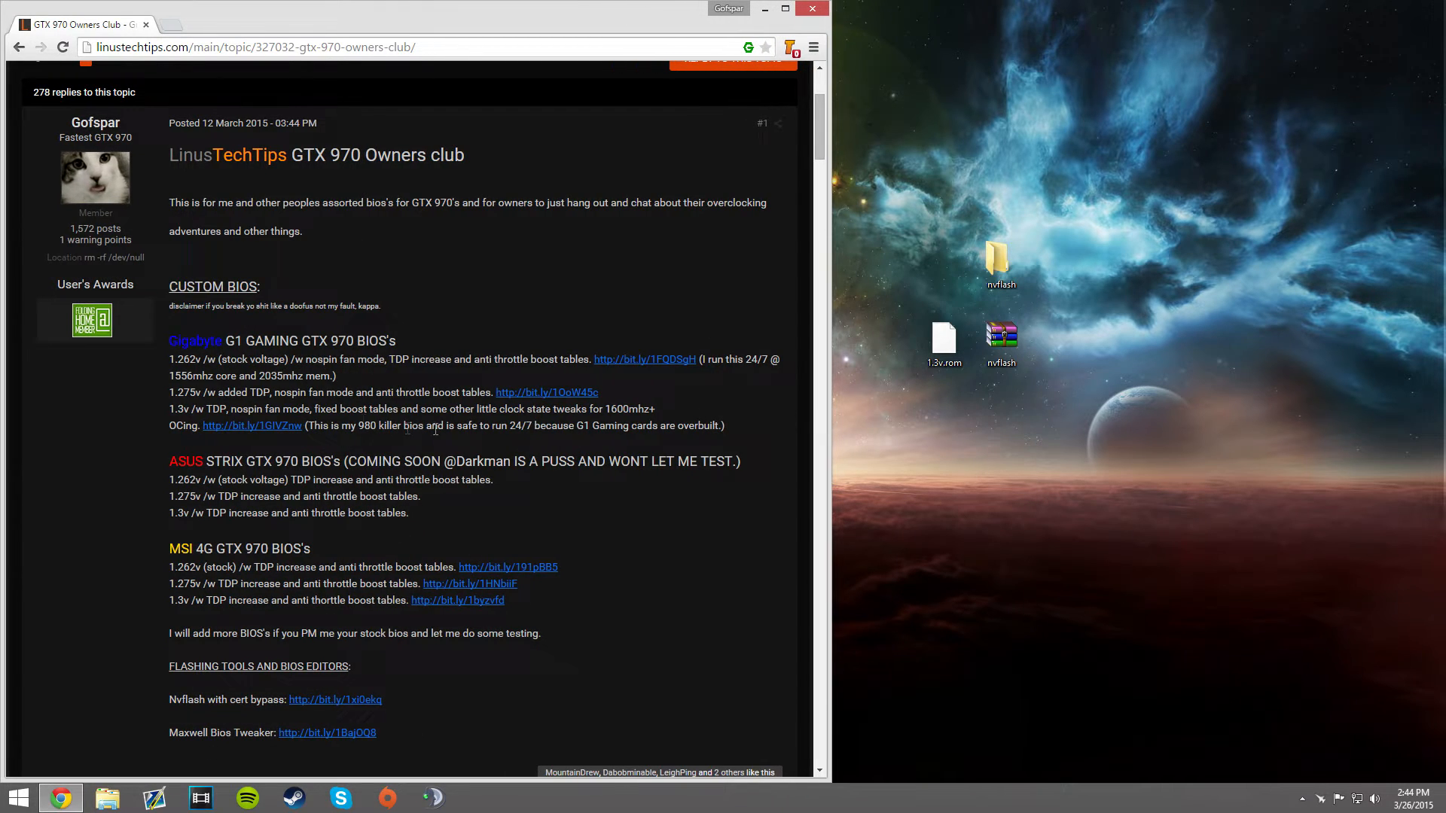
mouse_move(258, 449)
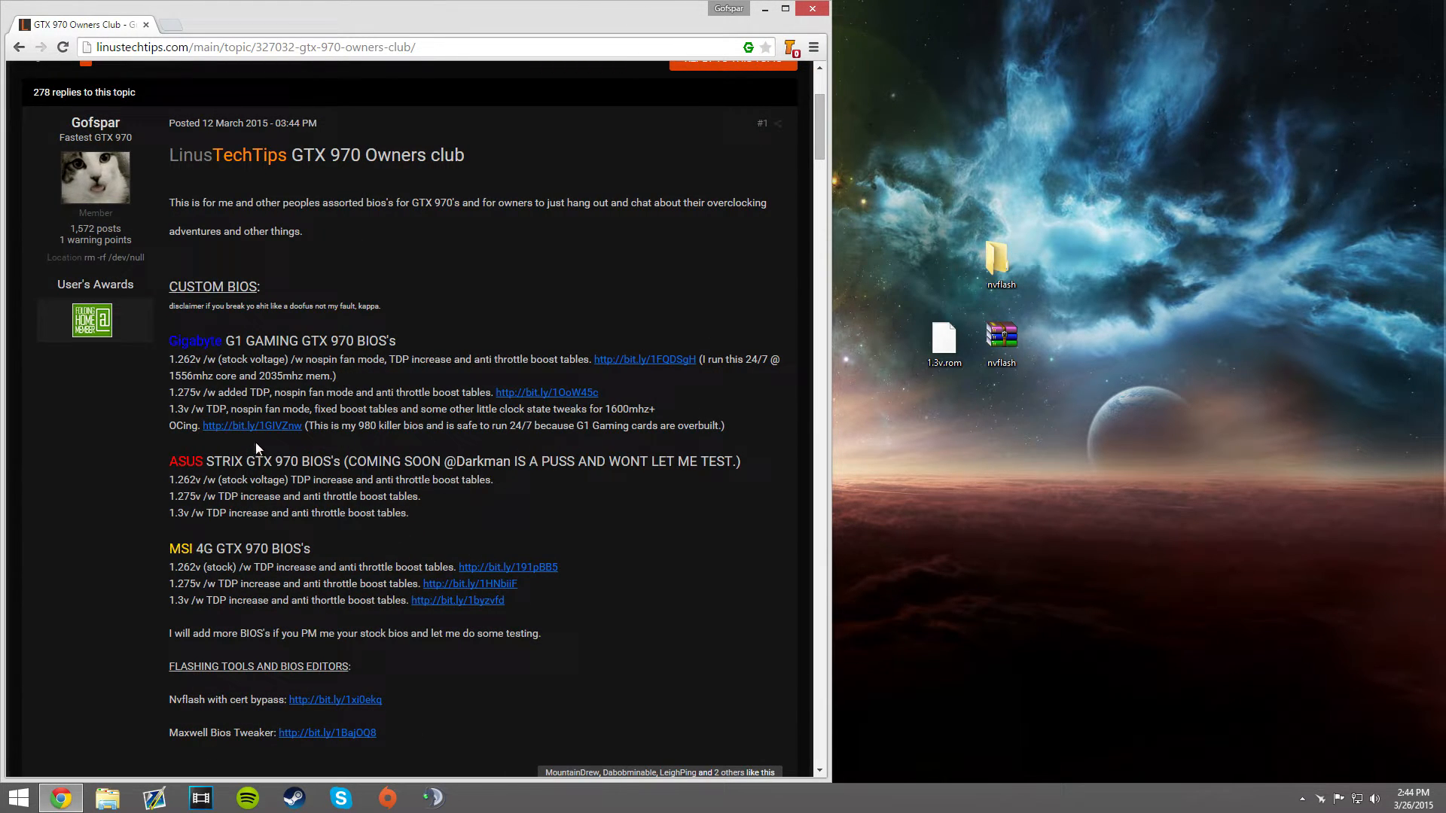
Step: Scroll the GTX 970 forum post to the flashing tool links and select the desktop nvflash folder
scroll(down, 3)
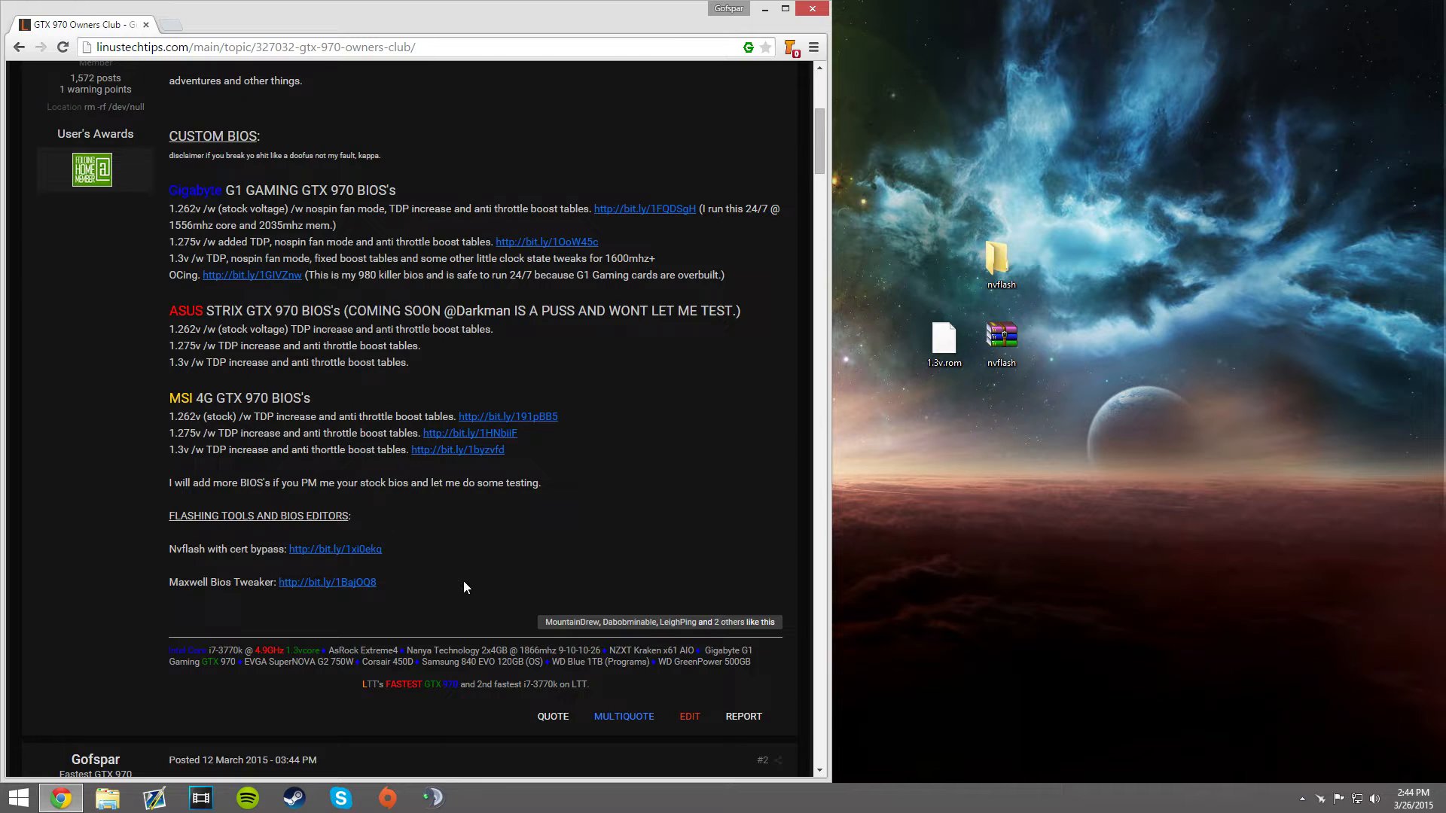
mouse_move(856, 440)
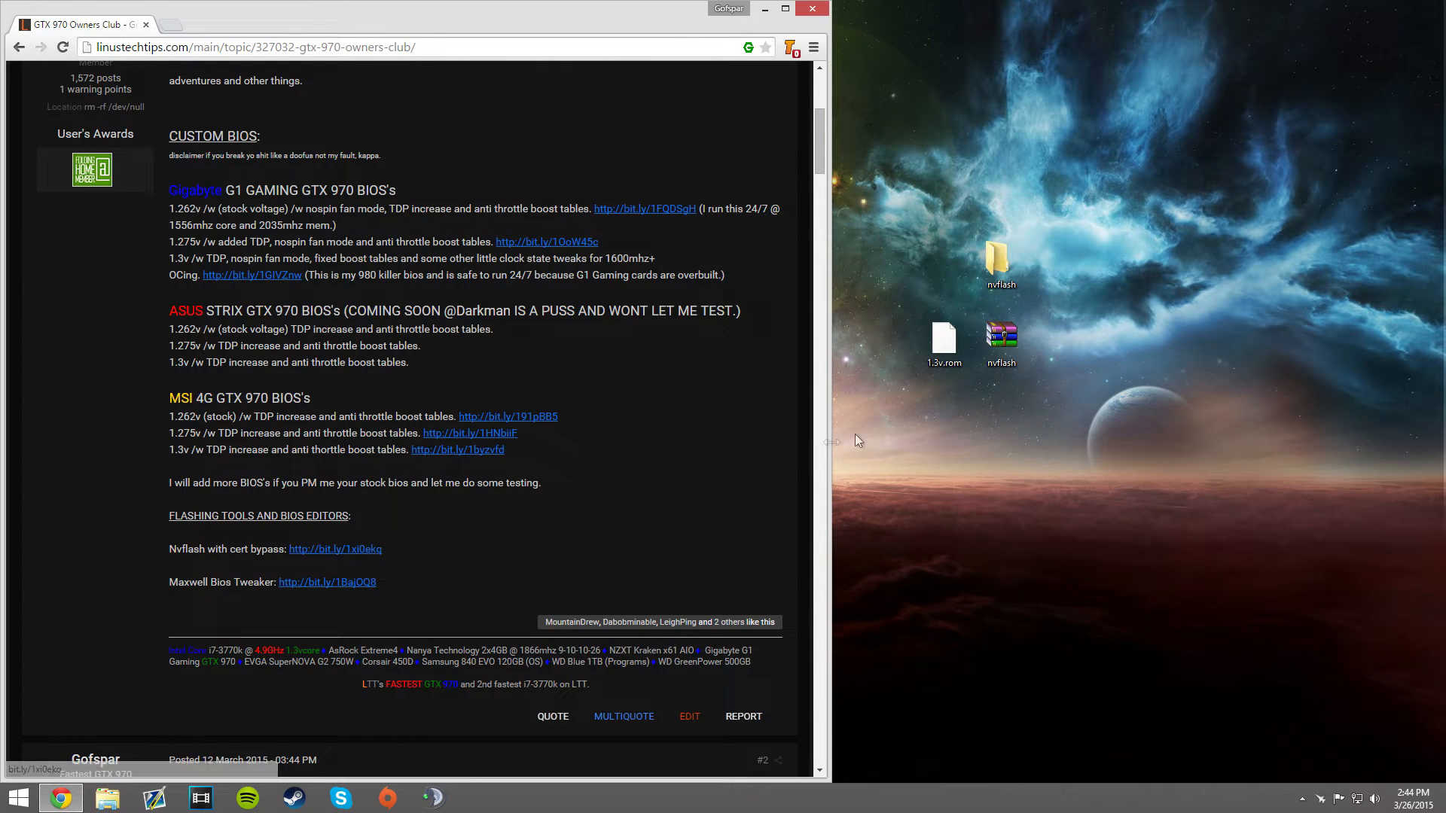
click(1001, 263)
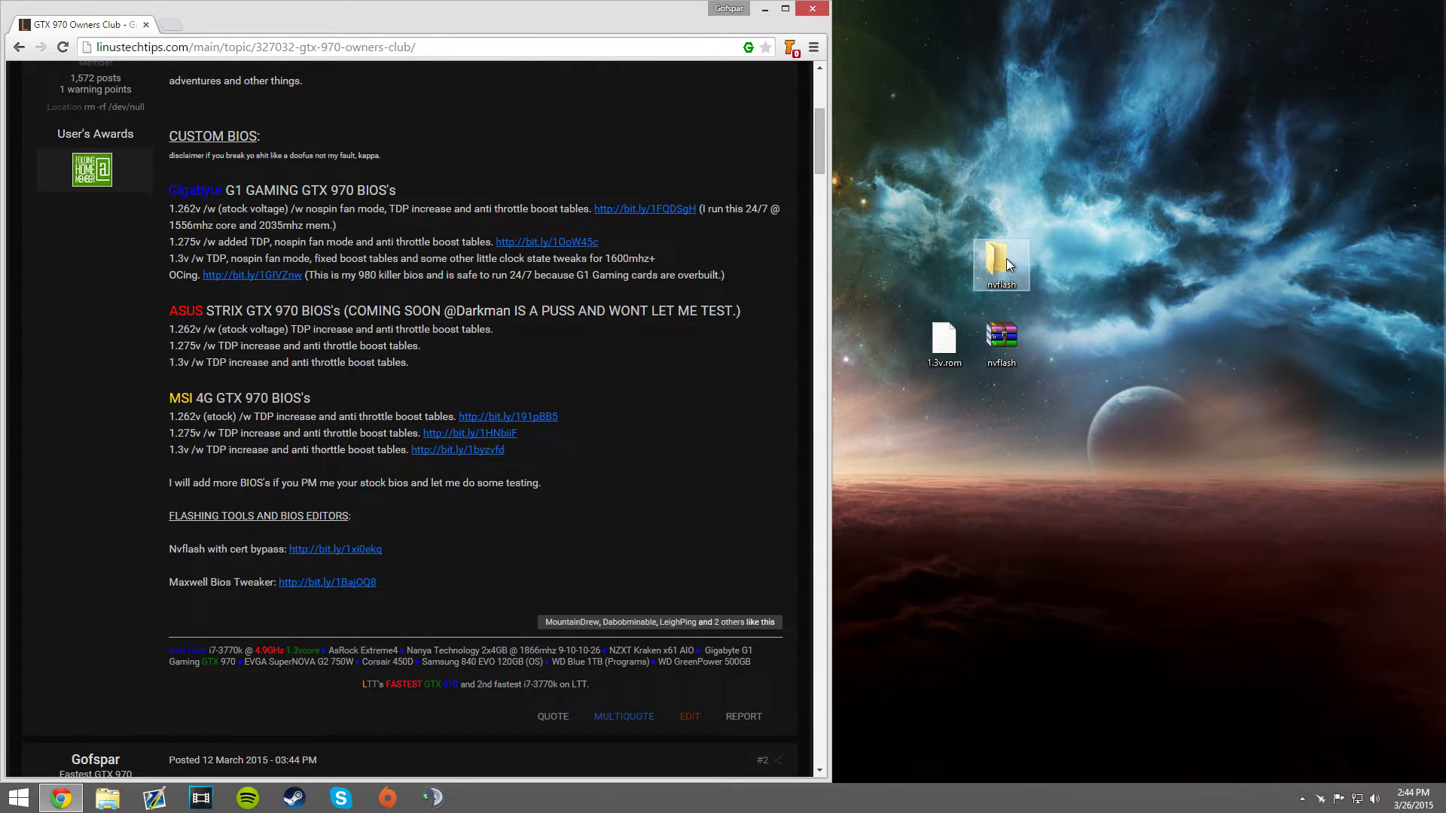
Step: Open the nvflash folder from the desktop, then close the empty folder window
double_click(1000, 263)
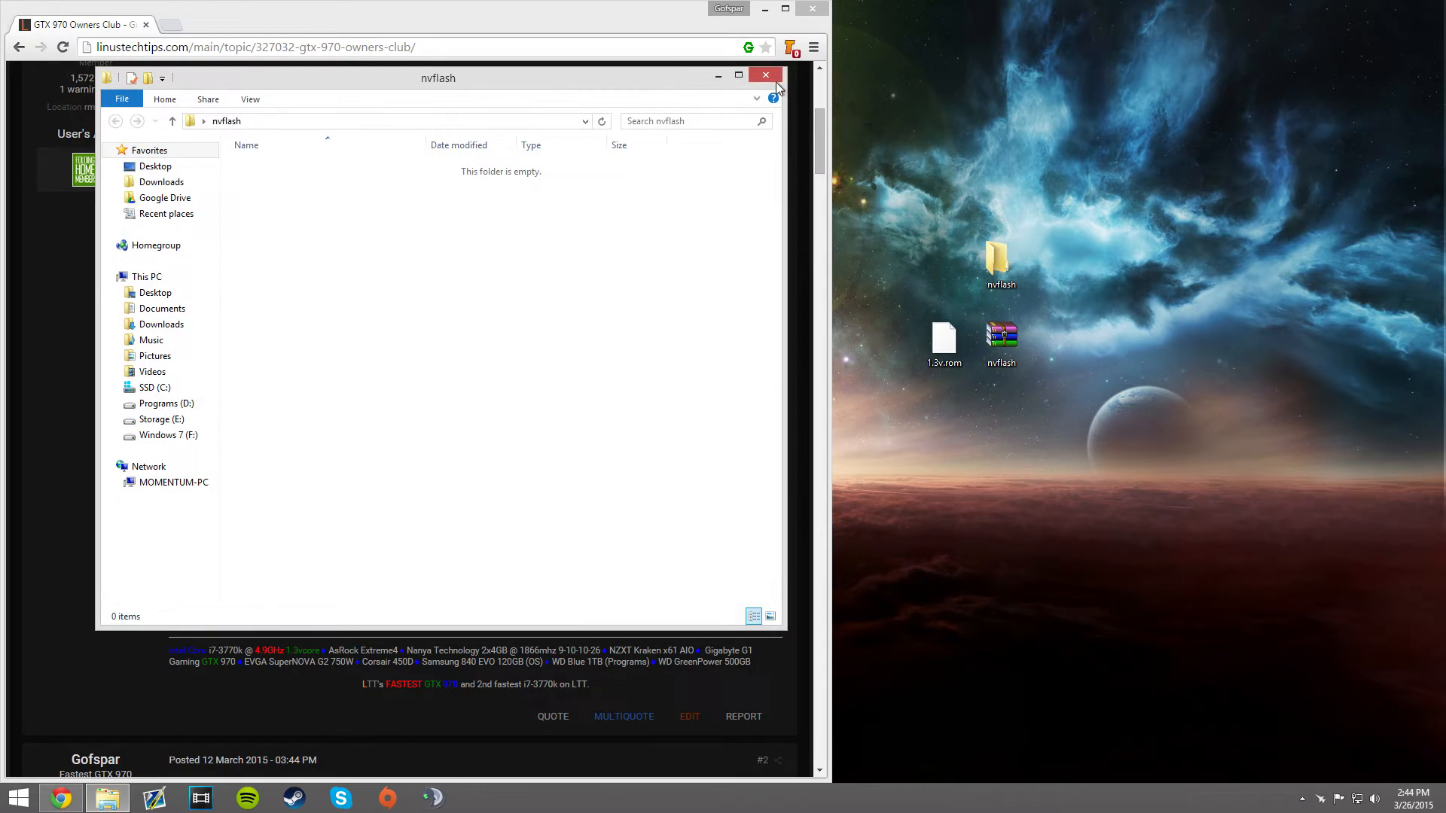
click(765, 75)
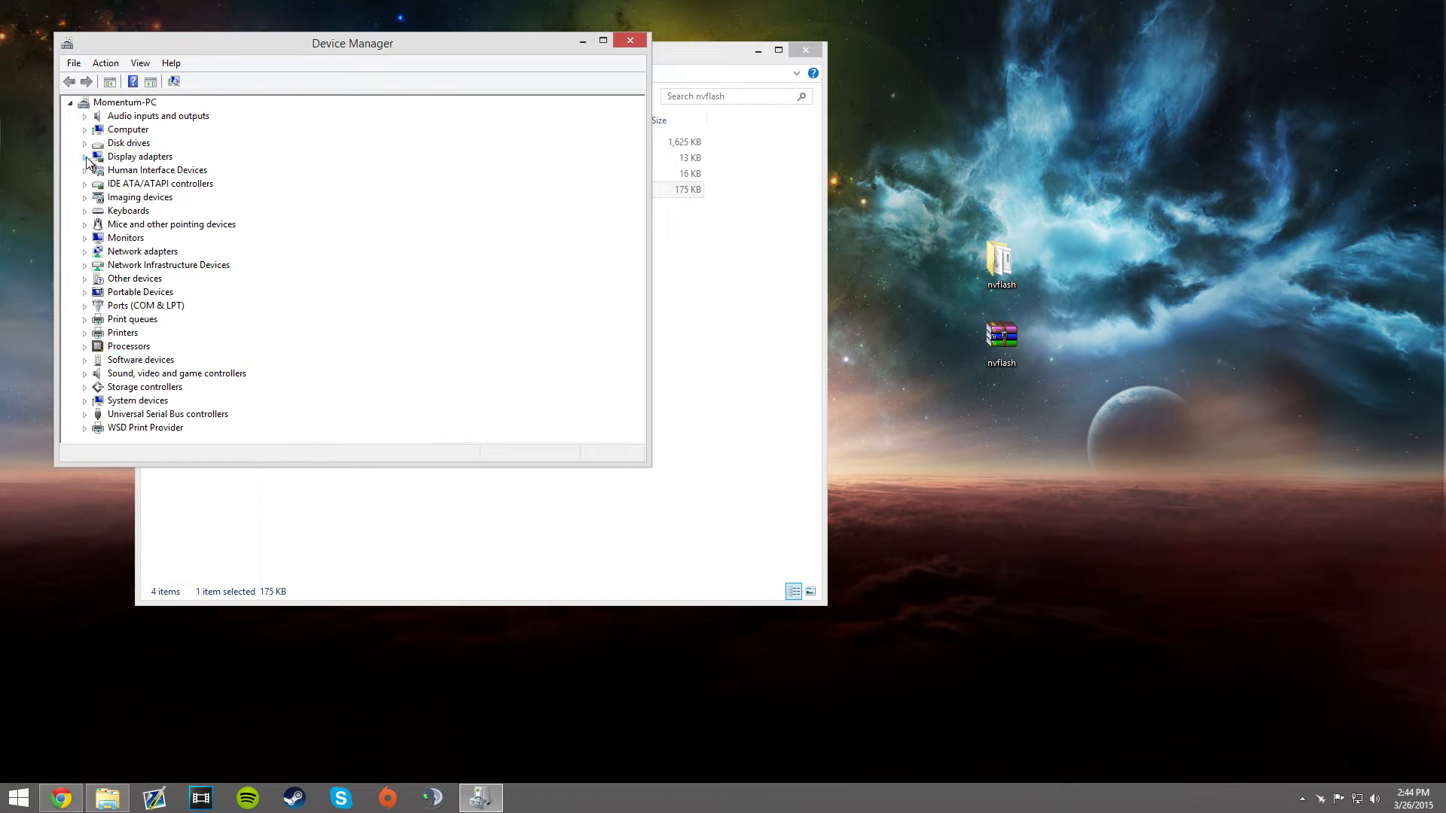
Step: Disable the GeForce GTX 970, then launch nvflash.exe and approve its permission prompt
right_click(139, 170)
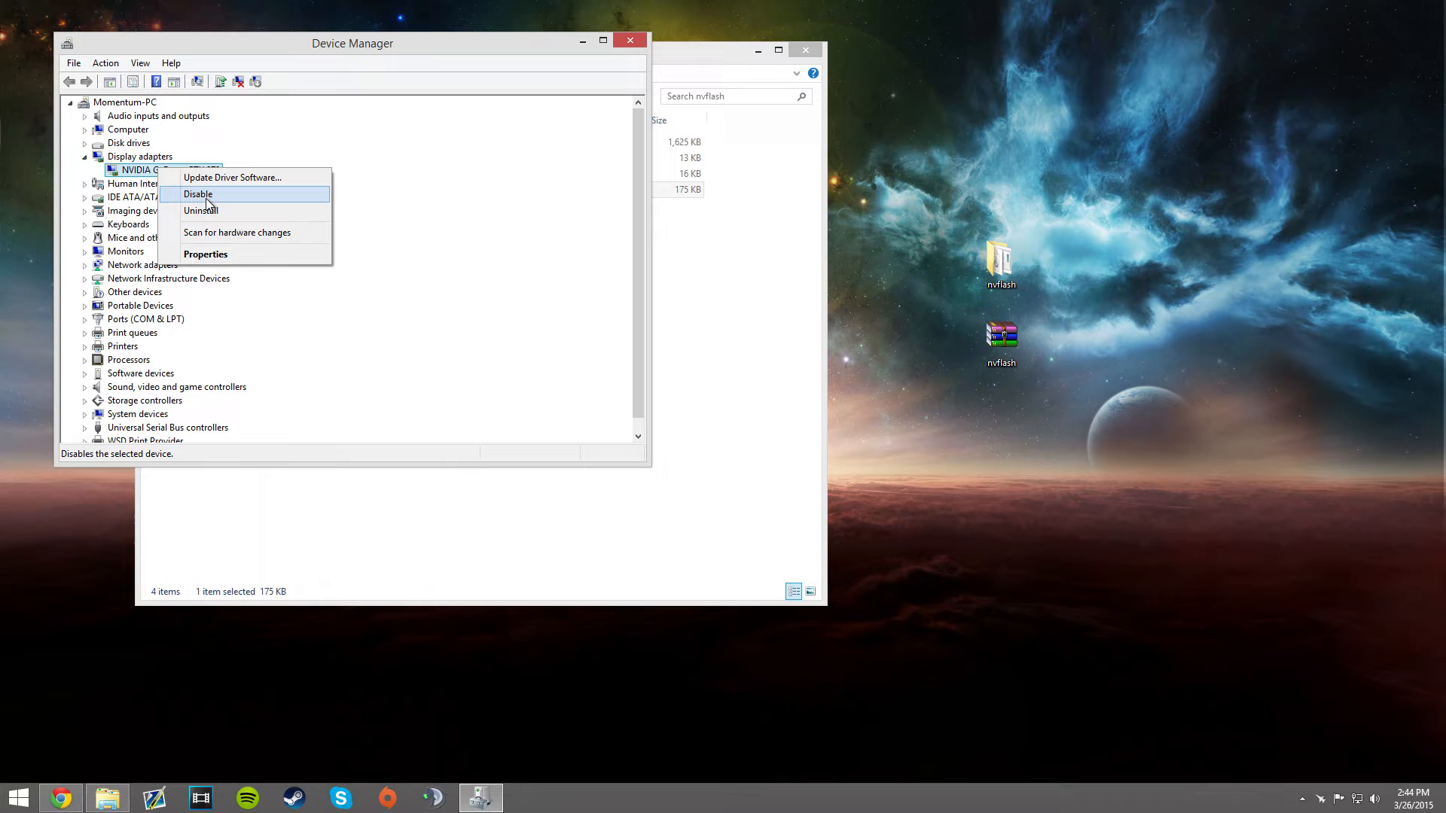
mouse_move(738, 224)
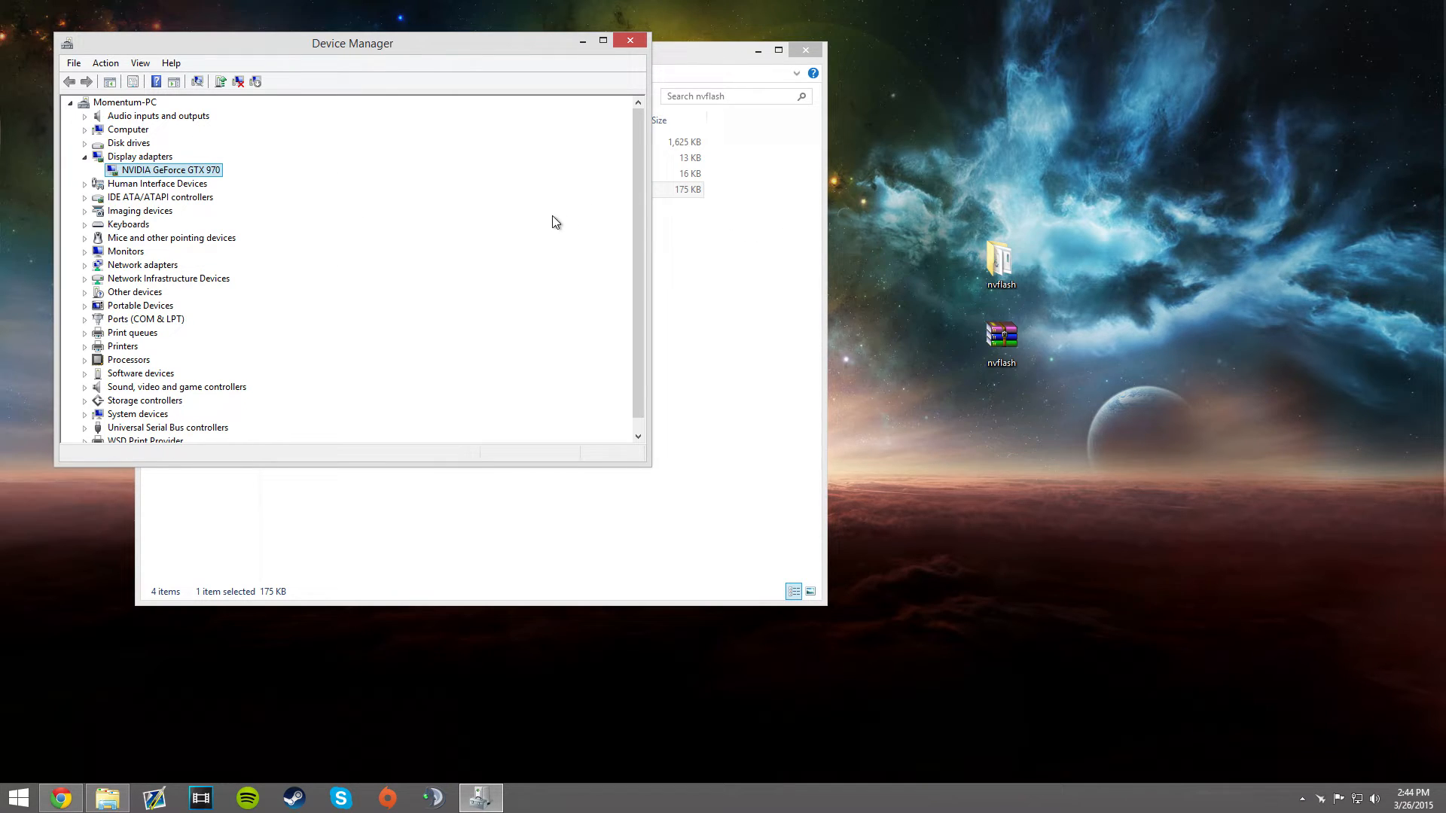
mouse_move(1001, 152)
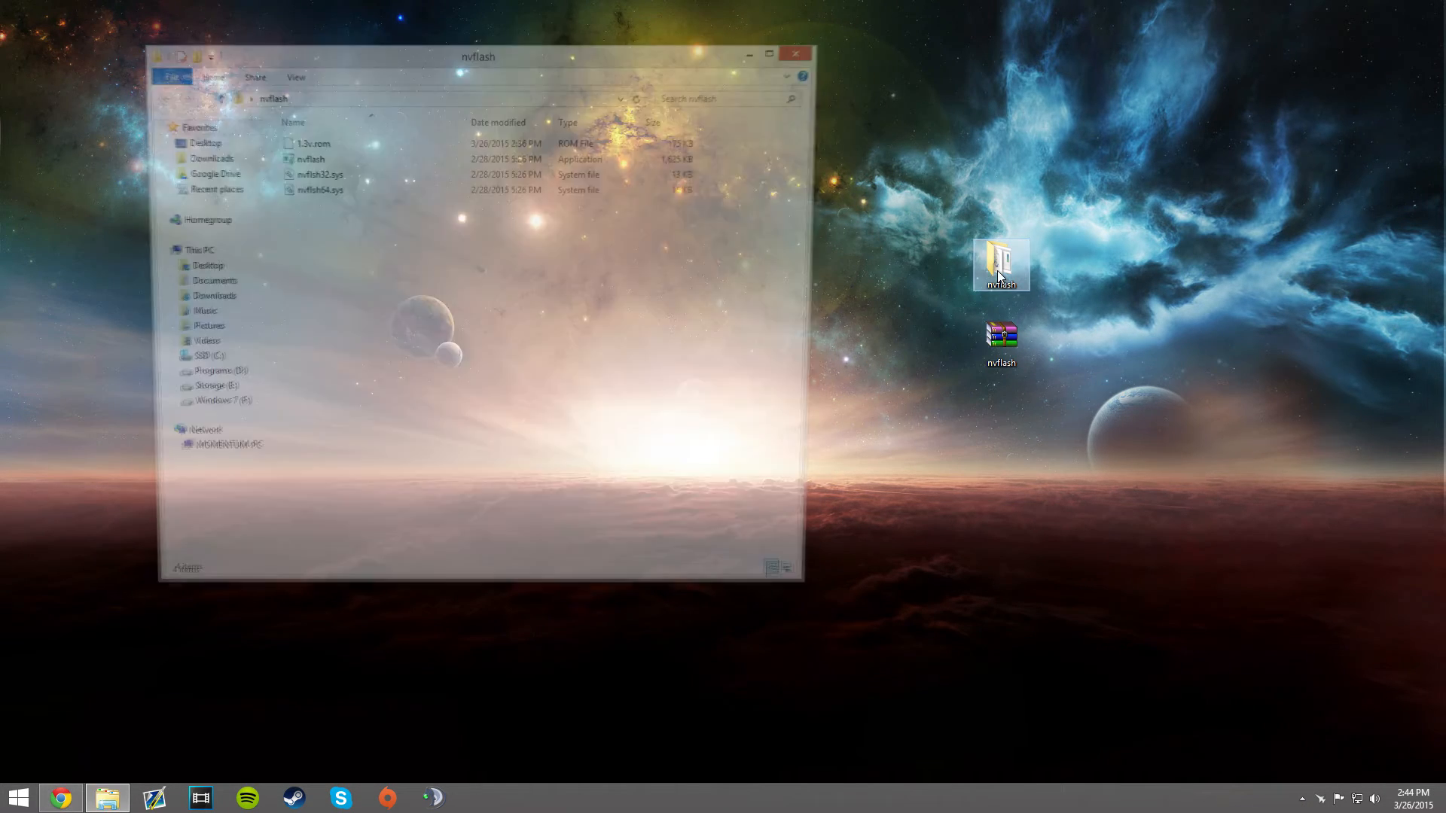
click(307, 142)
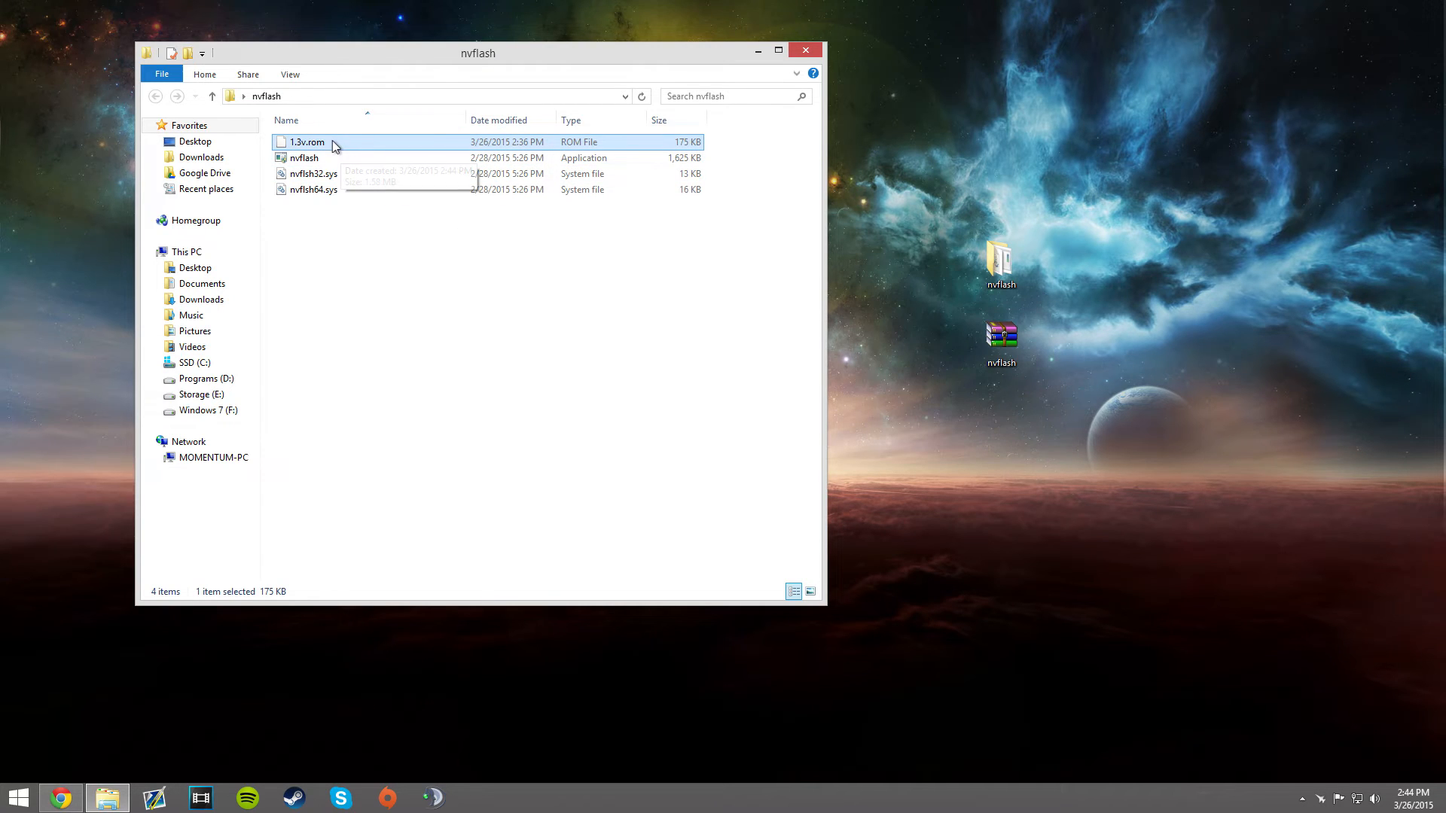
double_click(304, 158)
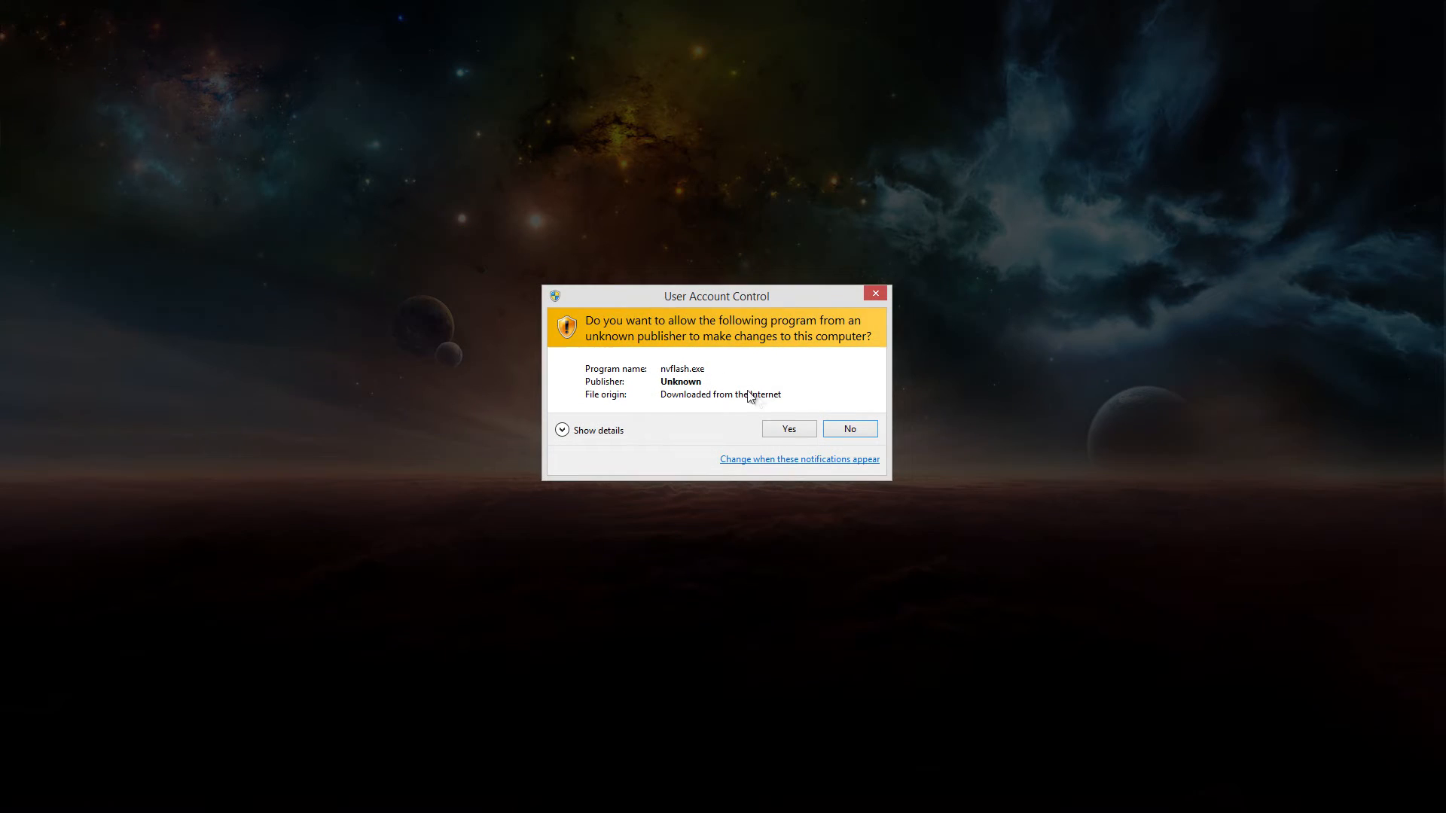
click(788, 428)
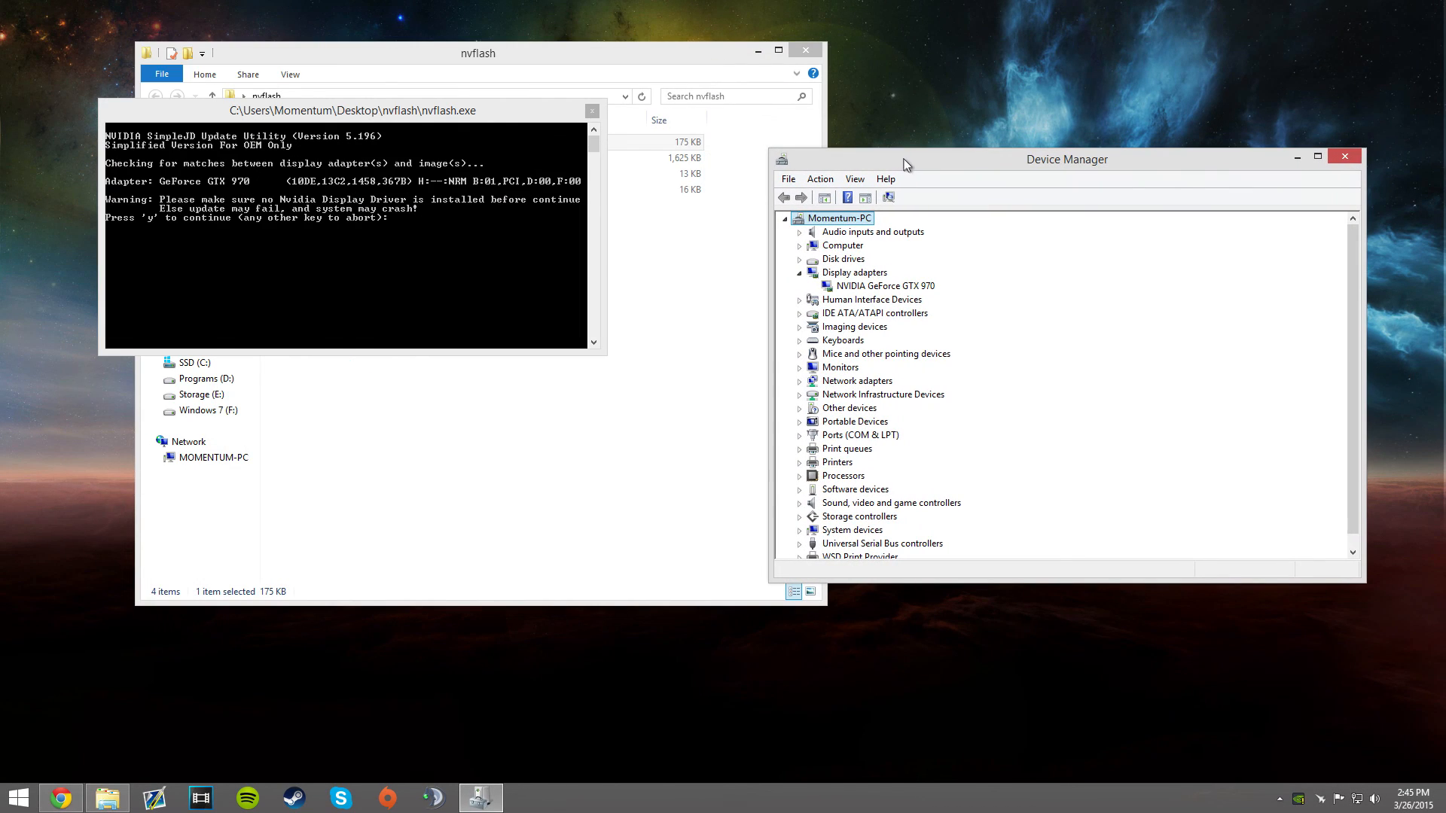
mouse_move(649, 235)
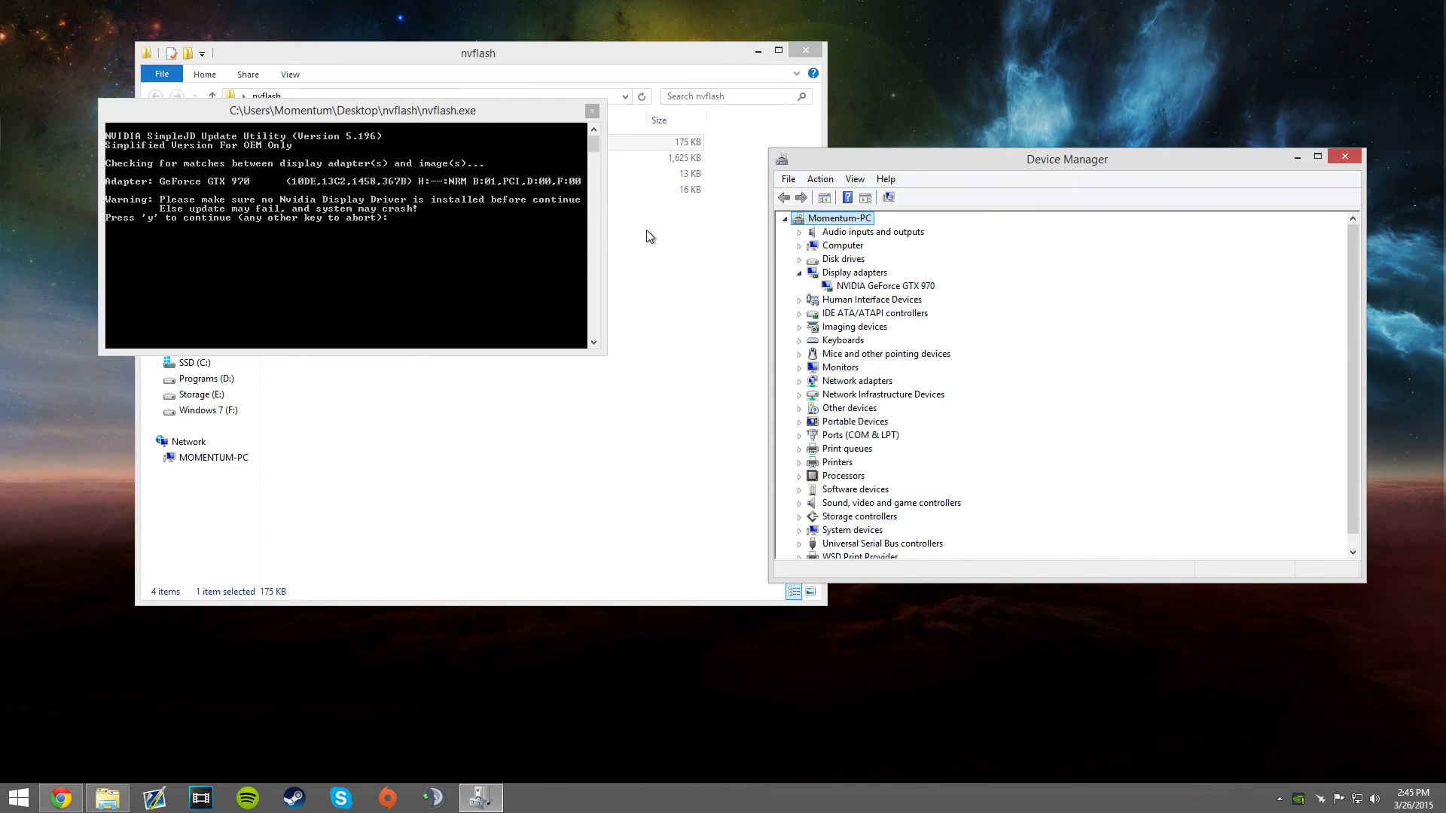
mouse_move(658, 278)
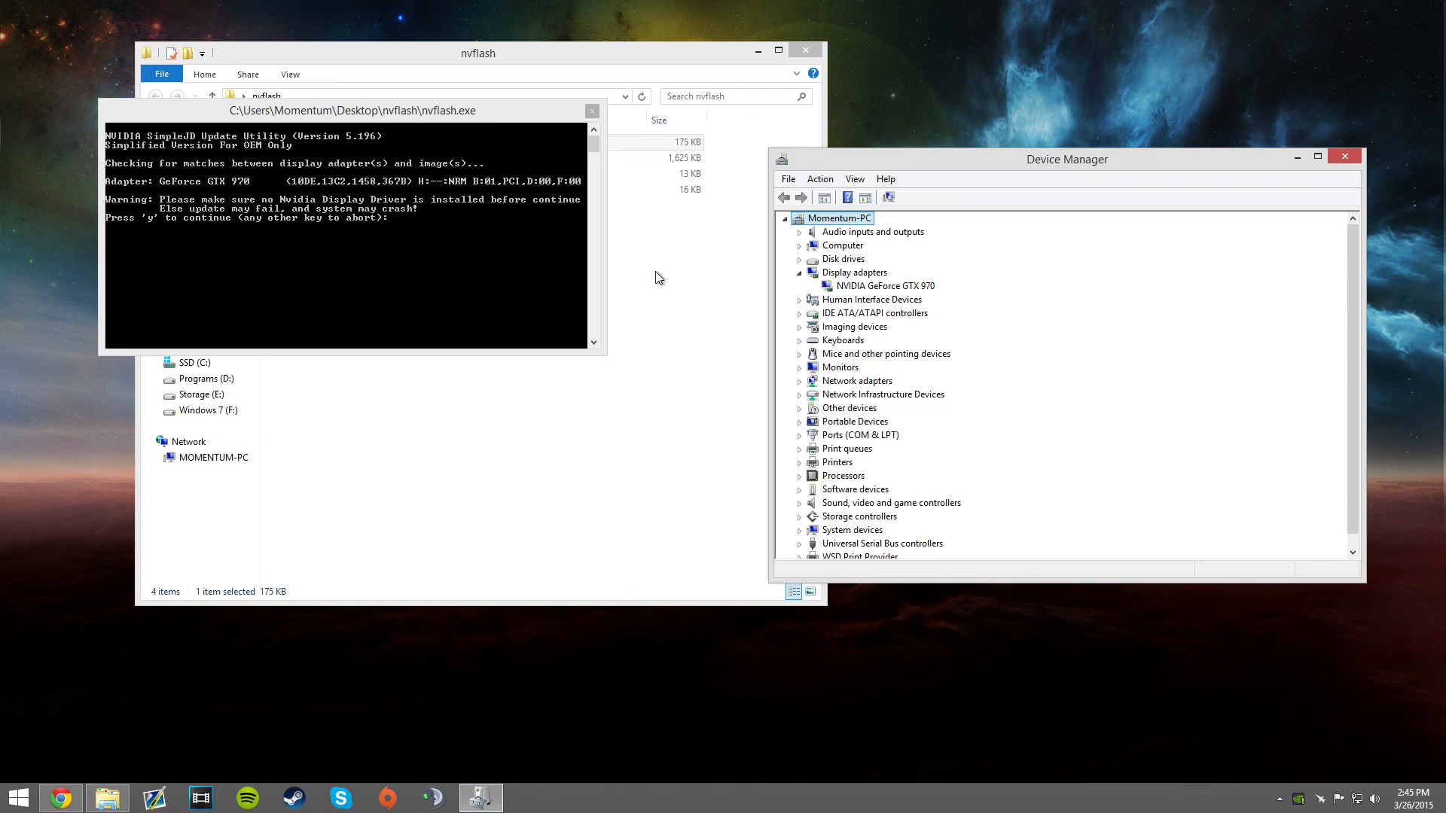